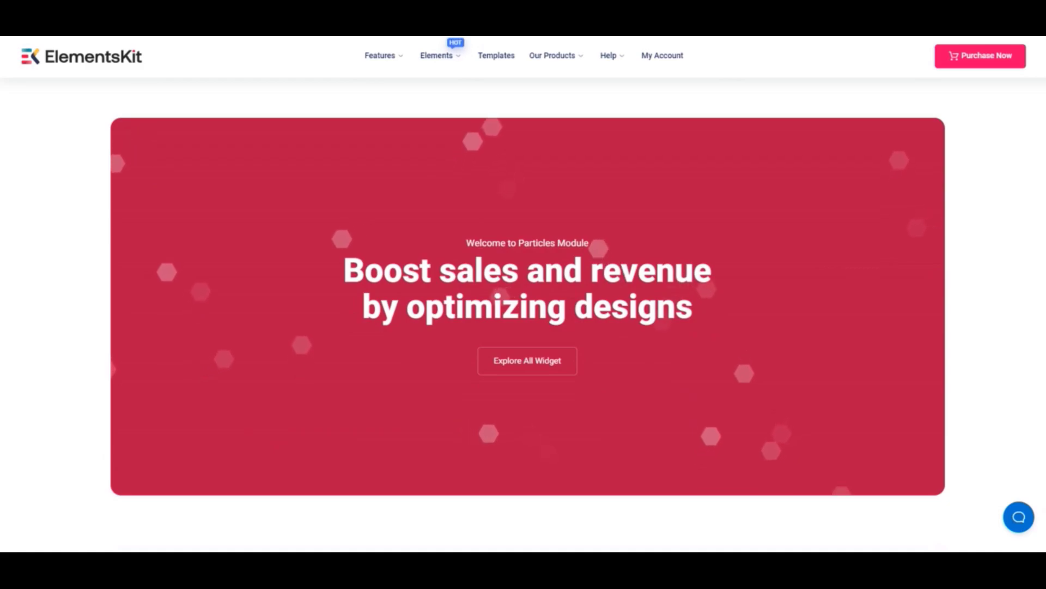
Scroll down through the ElementsKit particle and flip-box demo sections
scroll(down, 3)
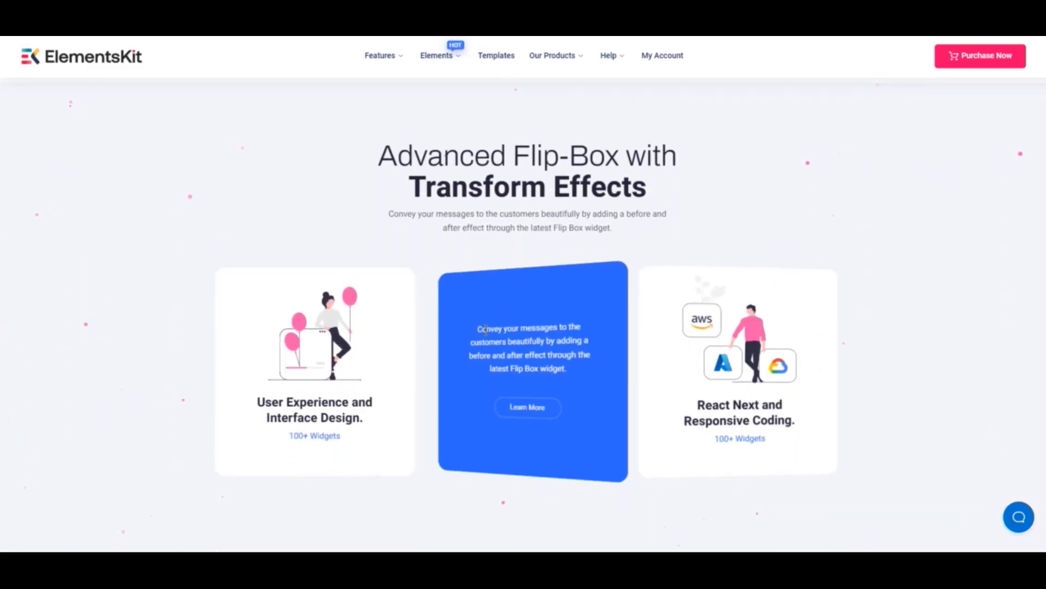
scroll(down, 3)
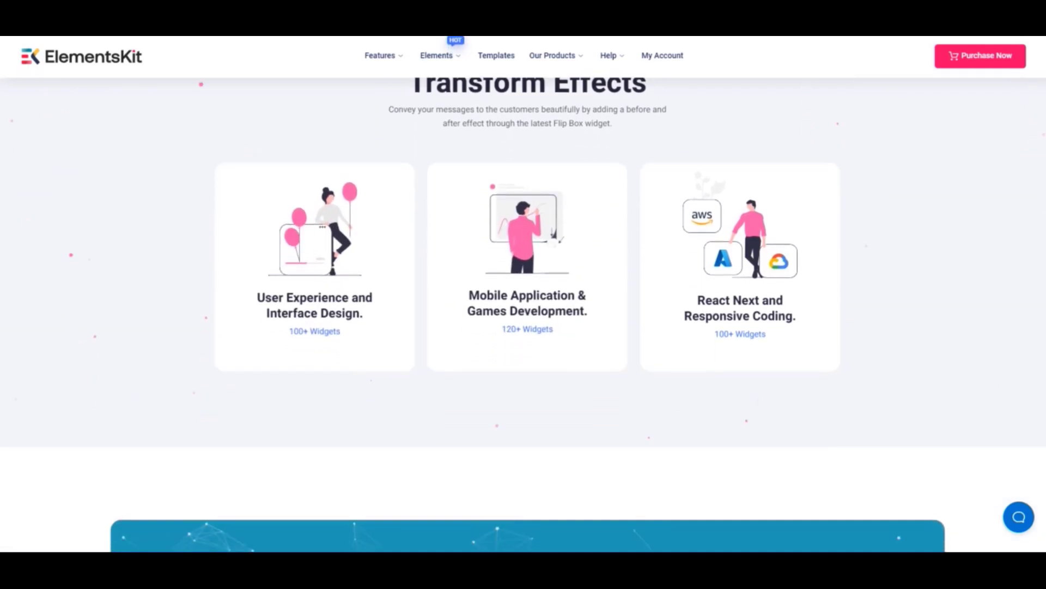
scroll(down, 3)
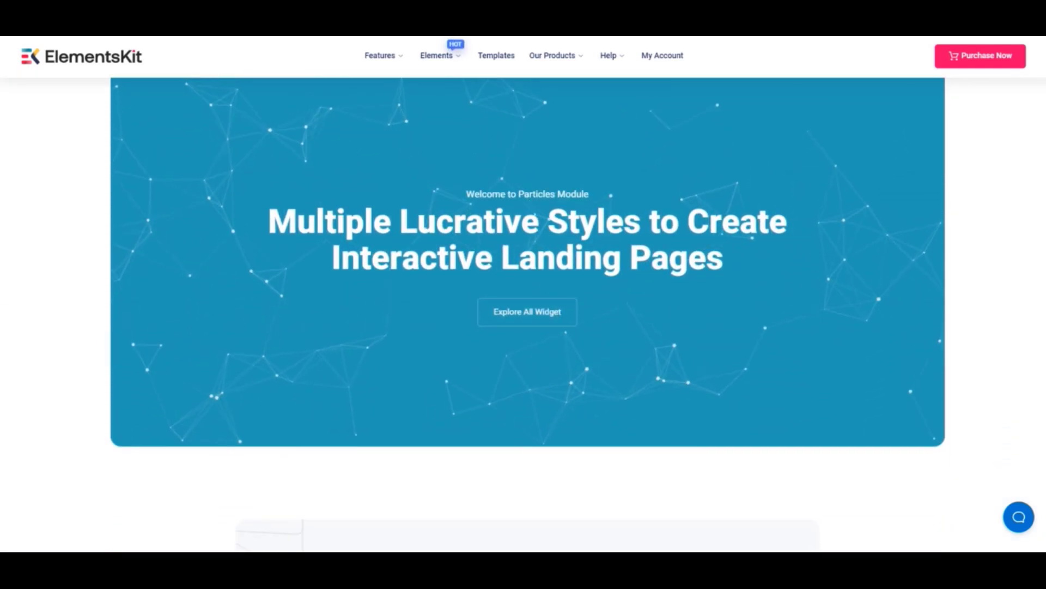
scroll(down, 3)
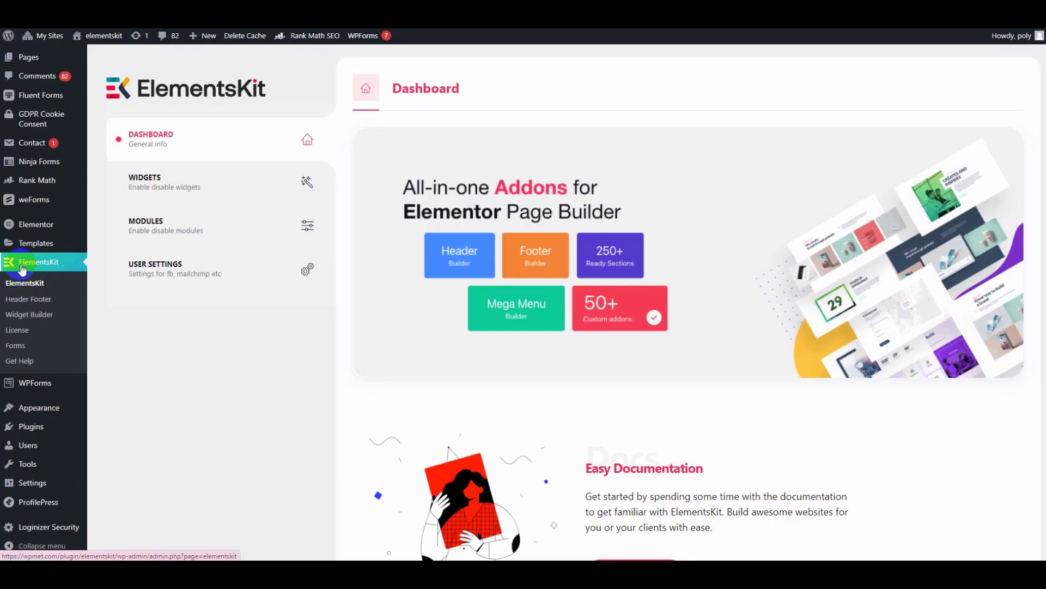
Review the Modules list (Particles off), then view the Widgets list
click(166, 225)
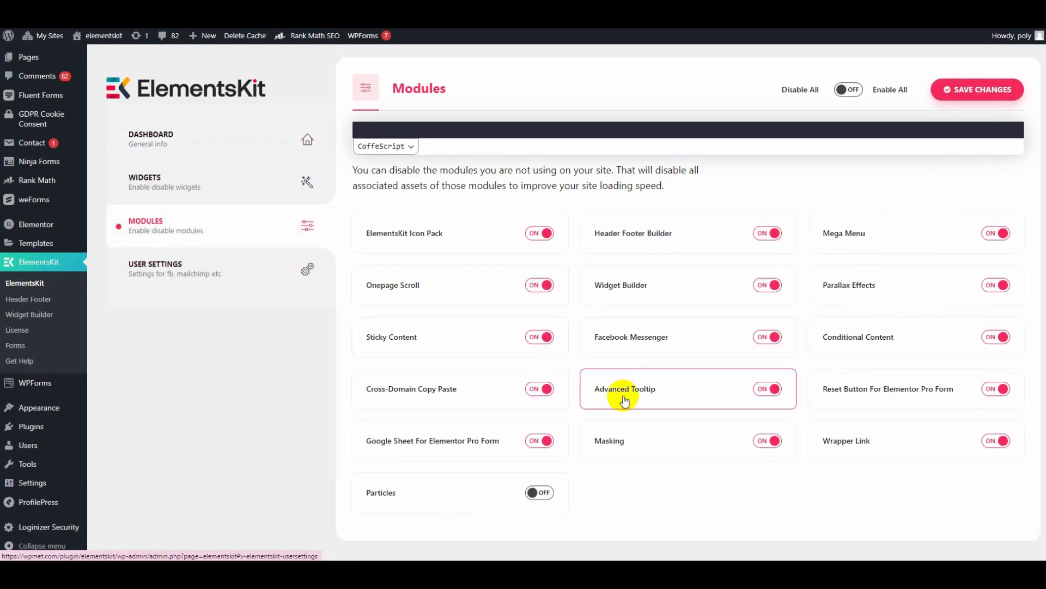
click(539, 477)
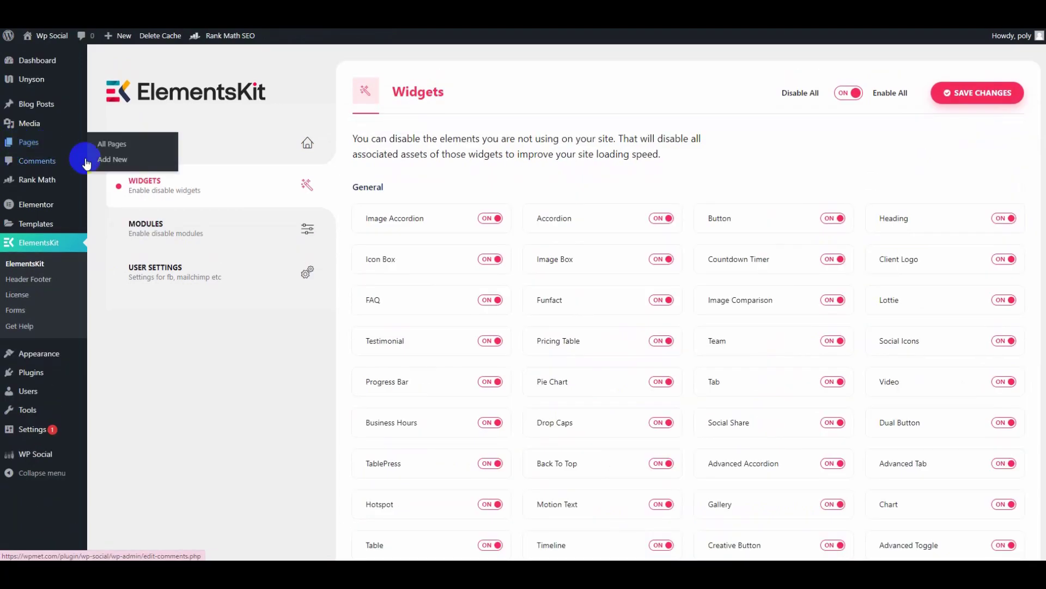
Add a new page titled 'Particles' and launch it in Elementor
click(113, 160)
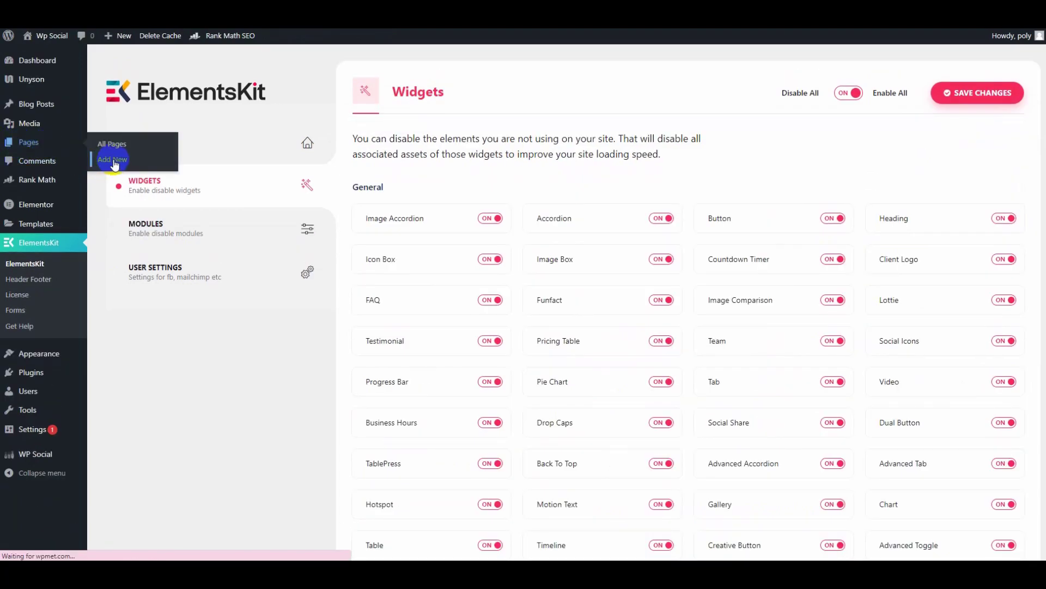
click(112, 161)
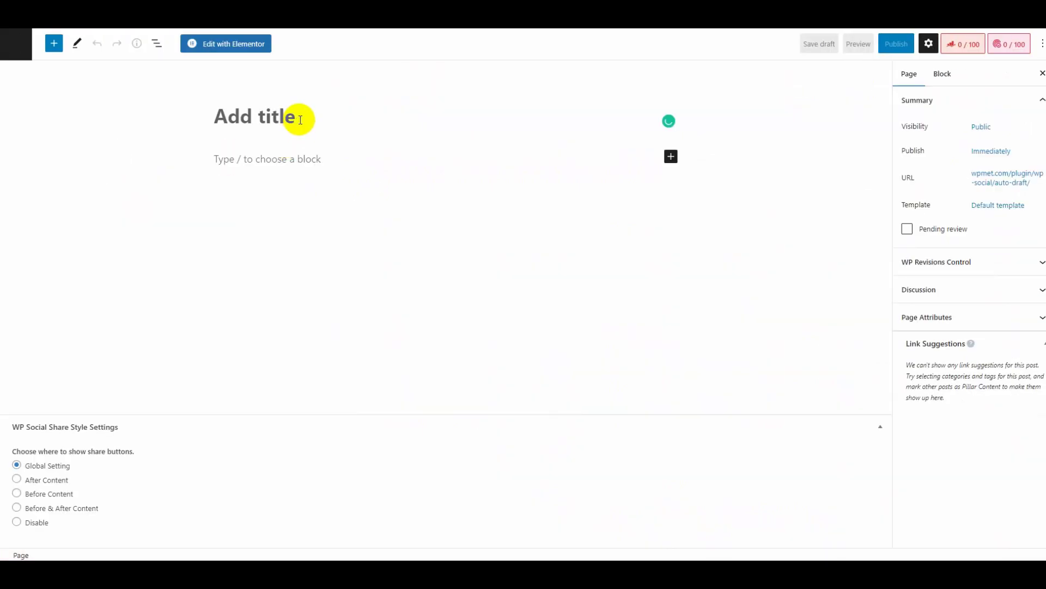
text(P)
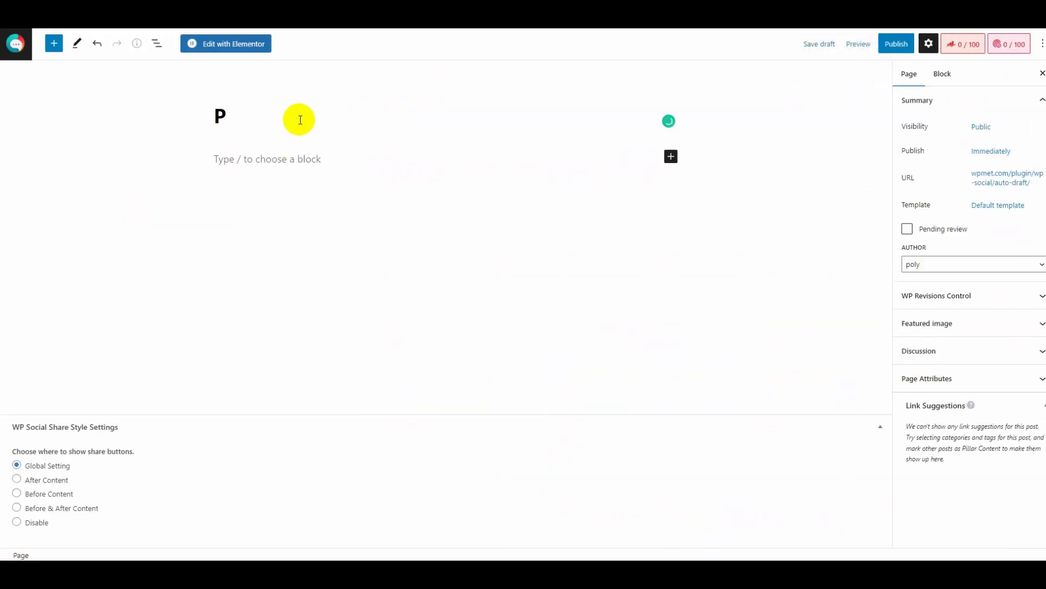
text(arti)
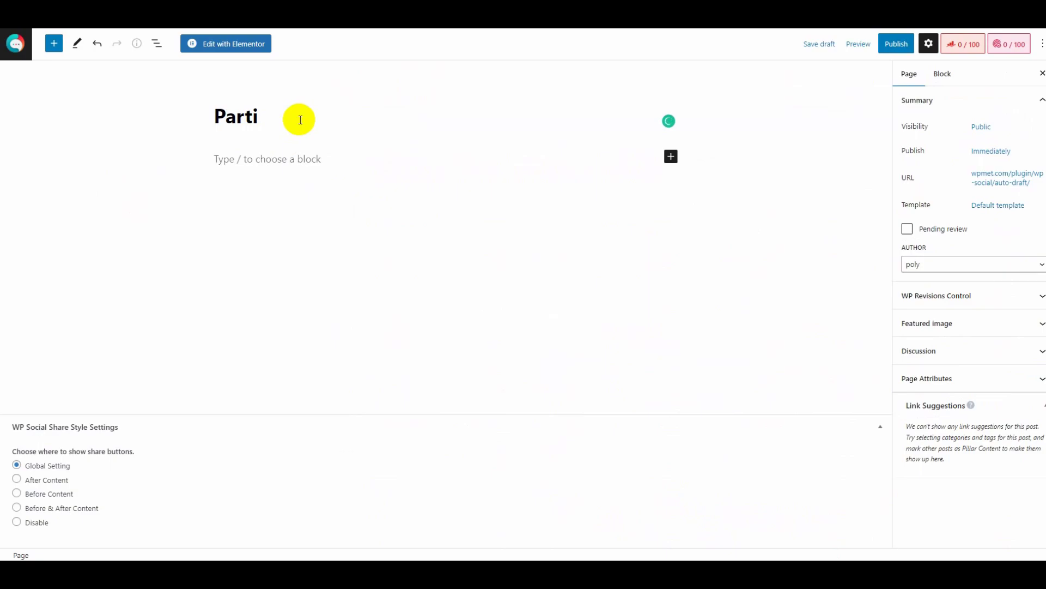
text(cles)
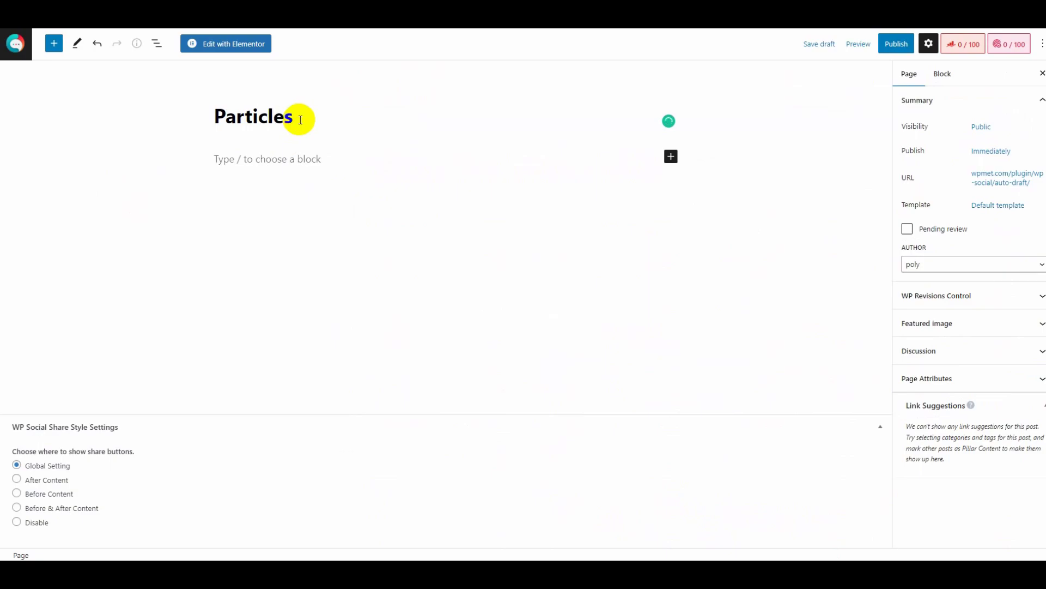
click(232, 44)
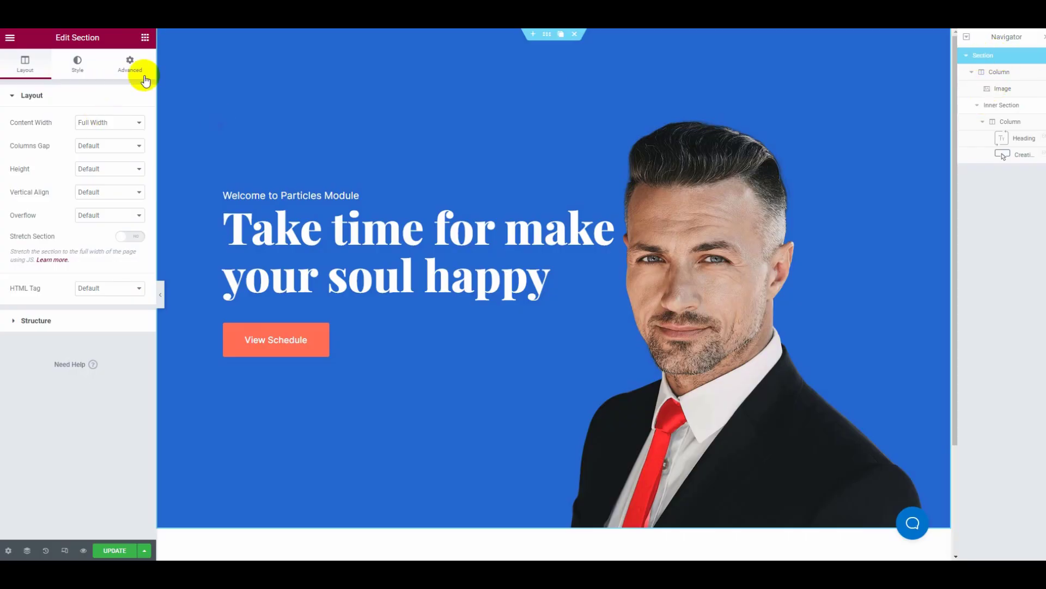
Enable ElementsKit Particles on the hero section with the Preset format and Default style
click(130, 63)
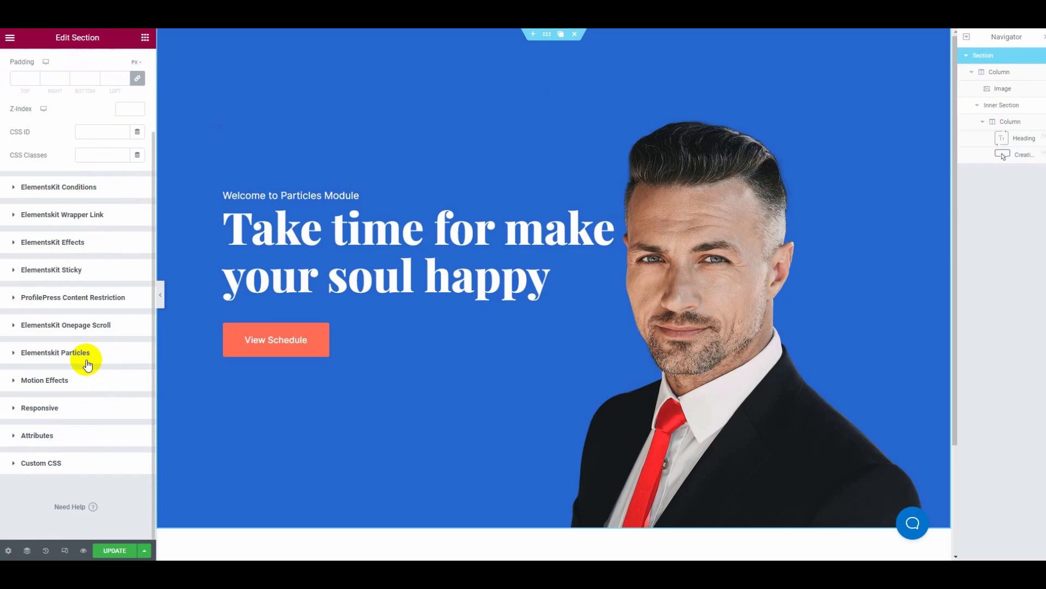
click(56, 352)
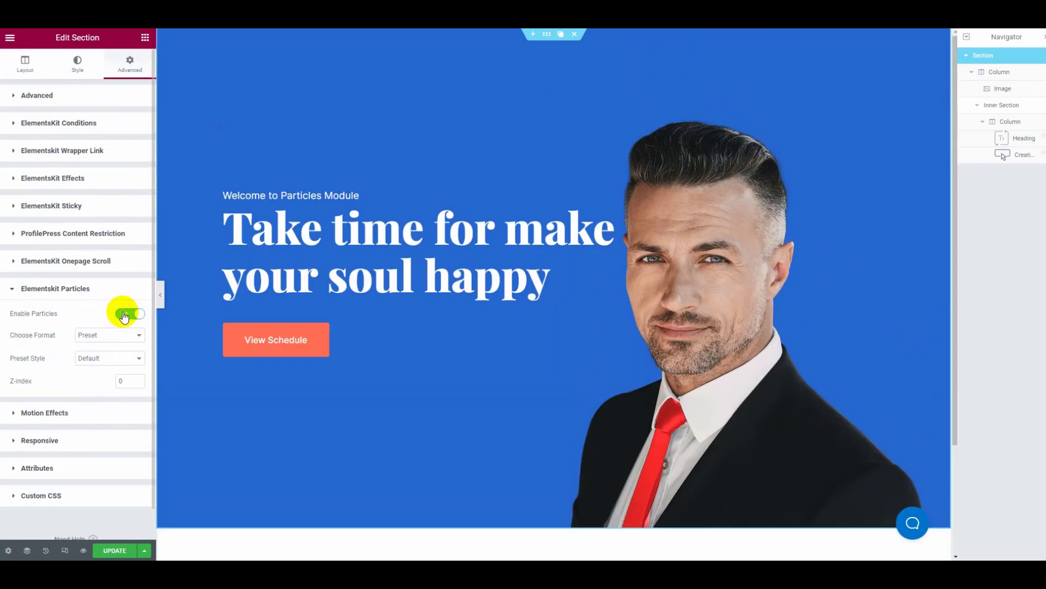
click(131, 314)
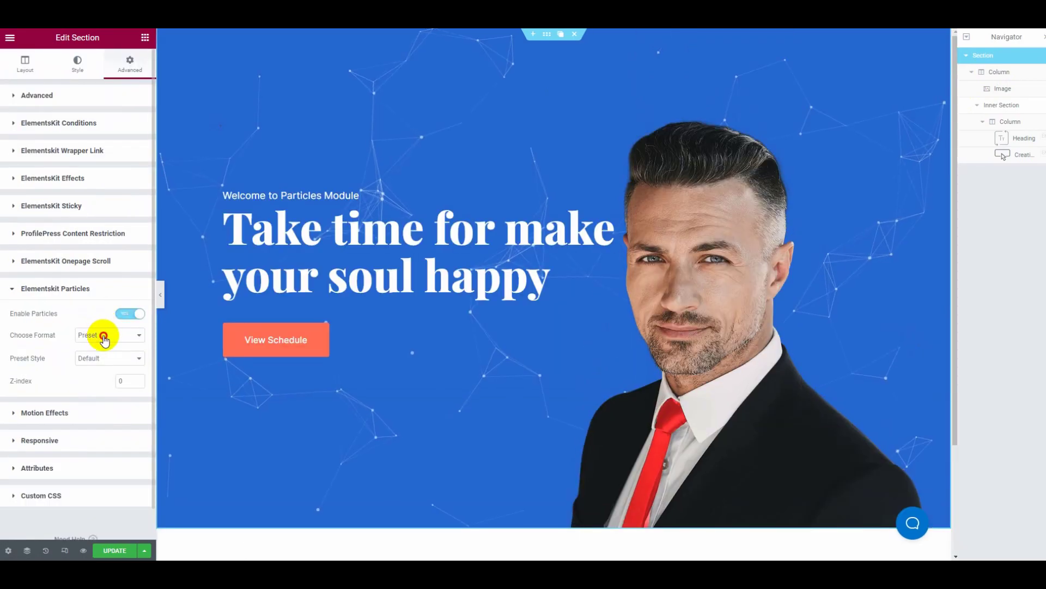
click(107, 335)
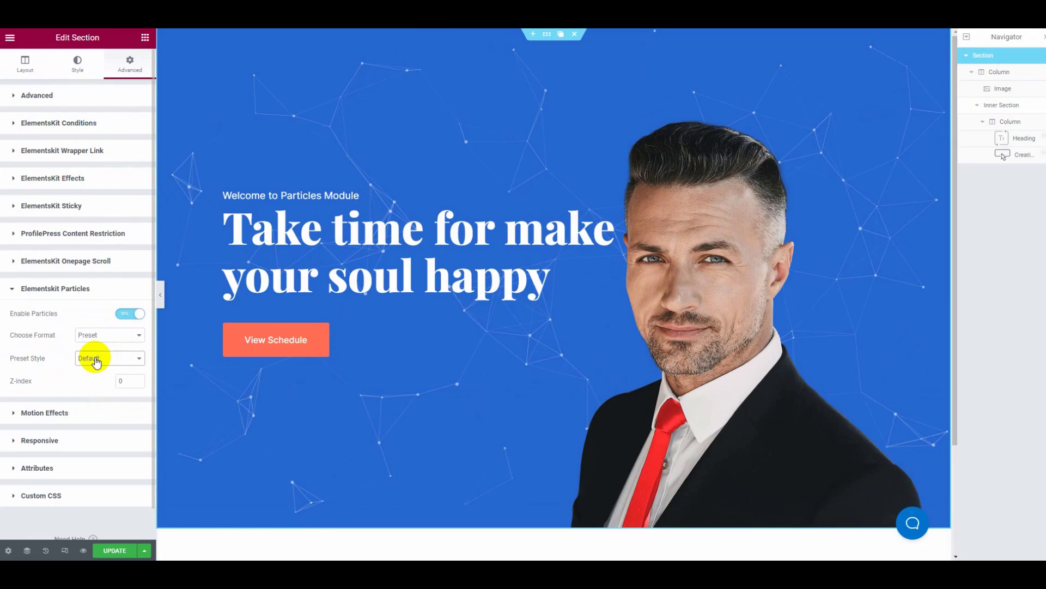
Preview the Nasa, Bubble, Snow and Nayan particle preset styles
click(109, 358)
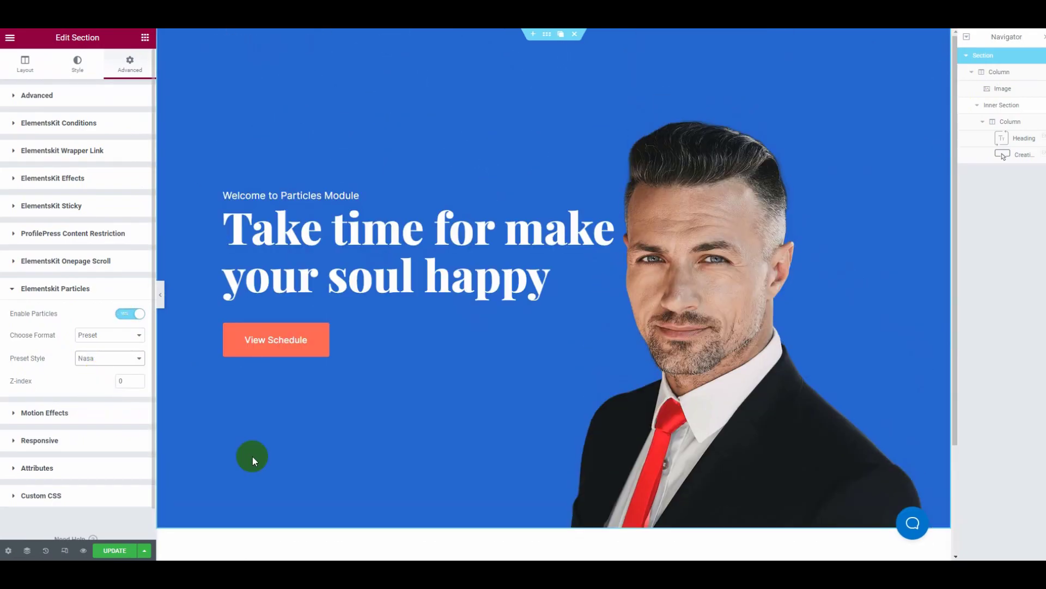
click(109, 358)
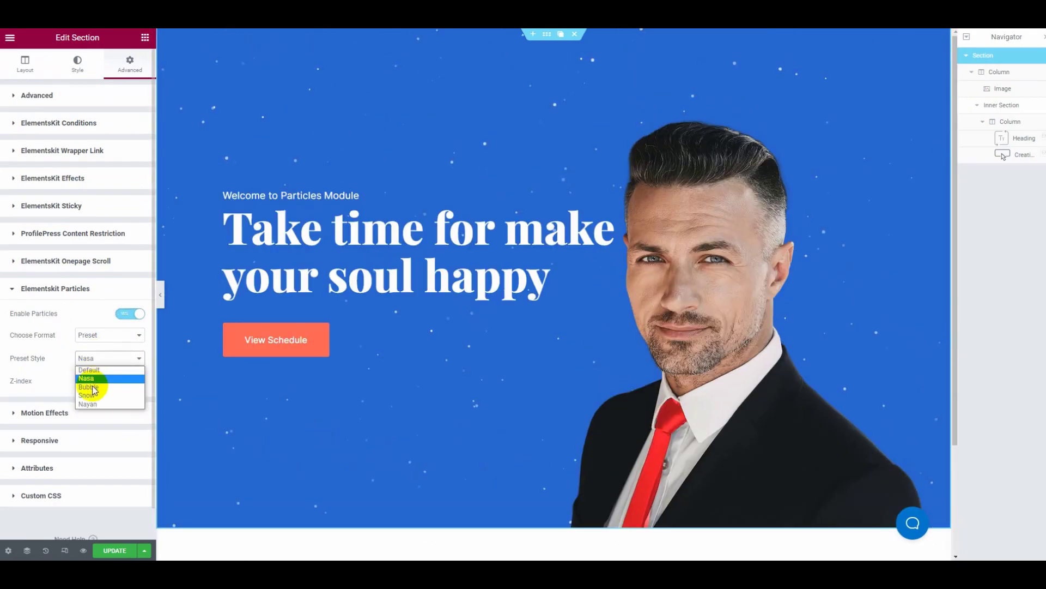
click(87, 387)
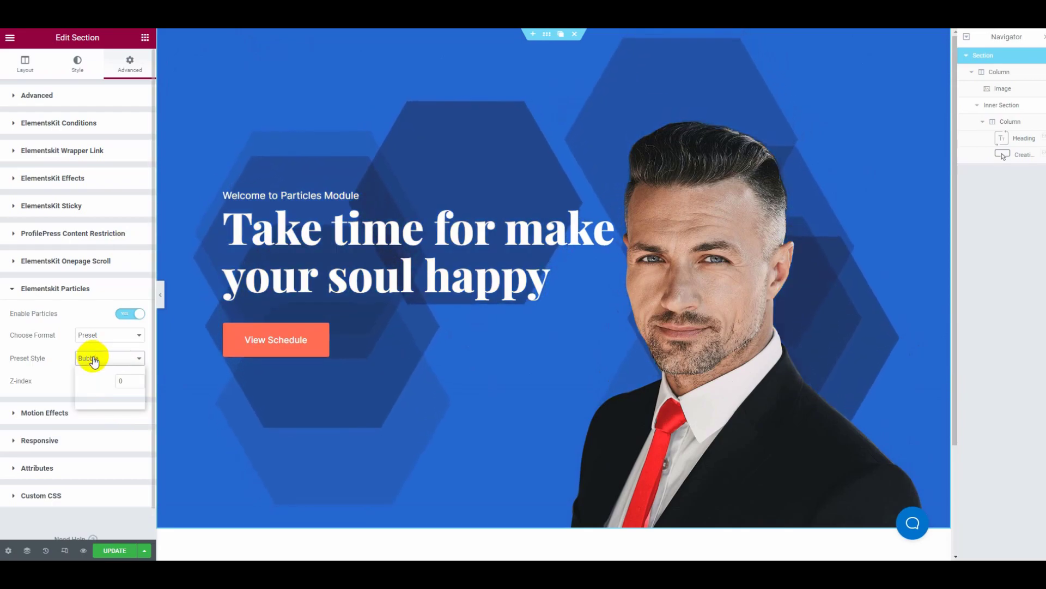
click(107, 358)
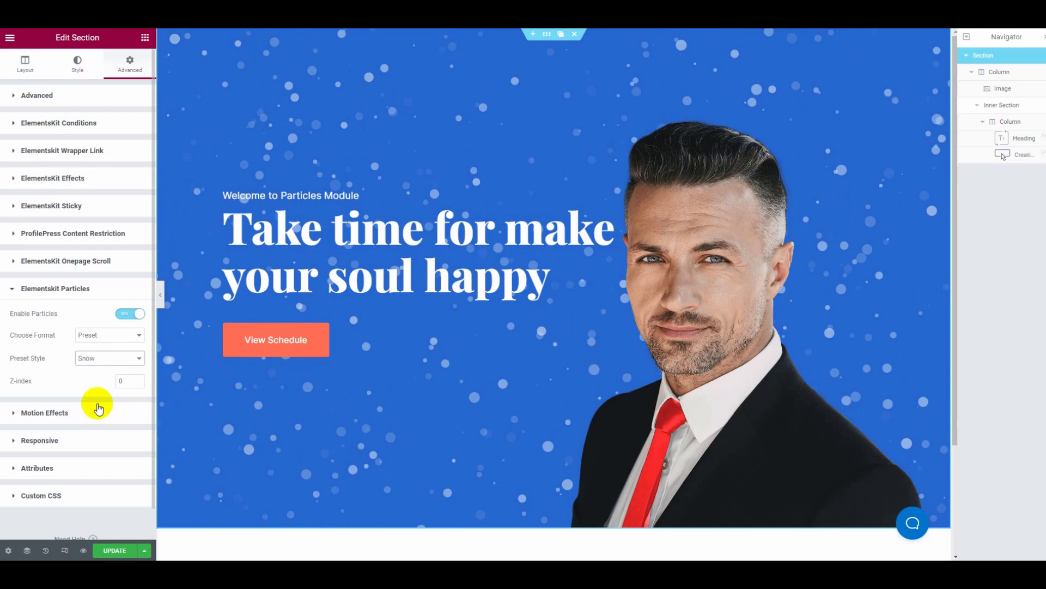
click(109, 358)
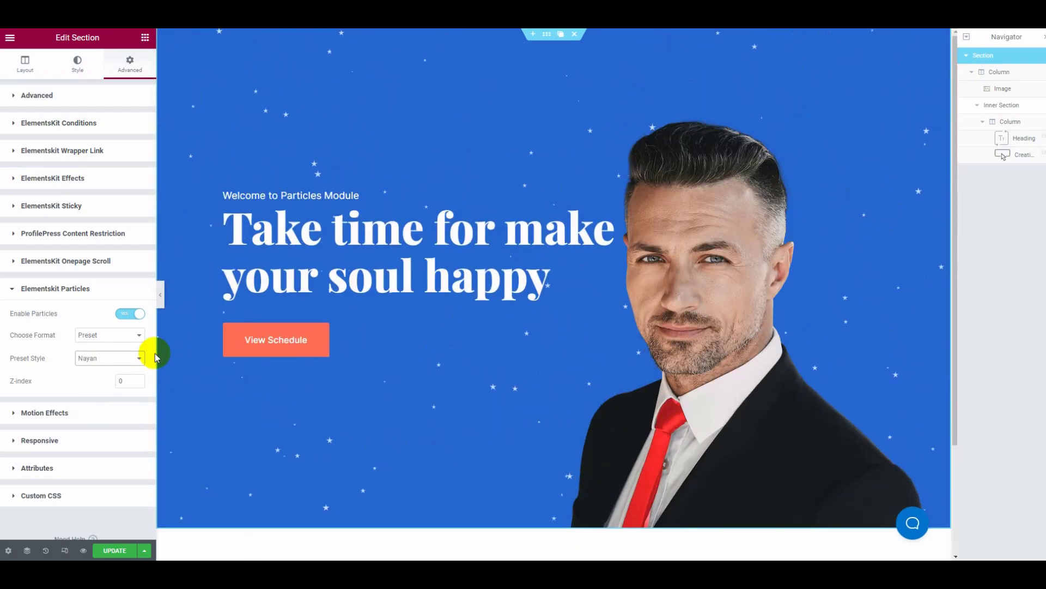
Set Choose Format to Upload File and follow the 'Here!' link to particles.js
click(109, 335)
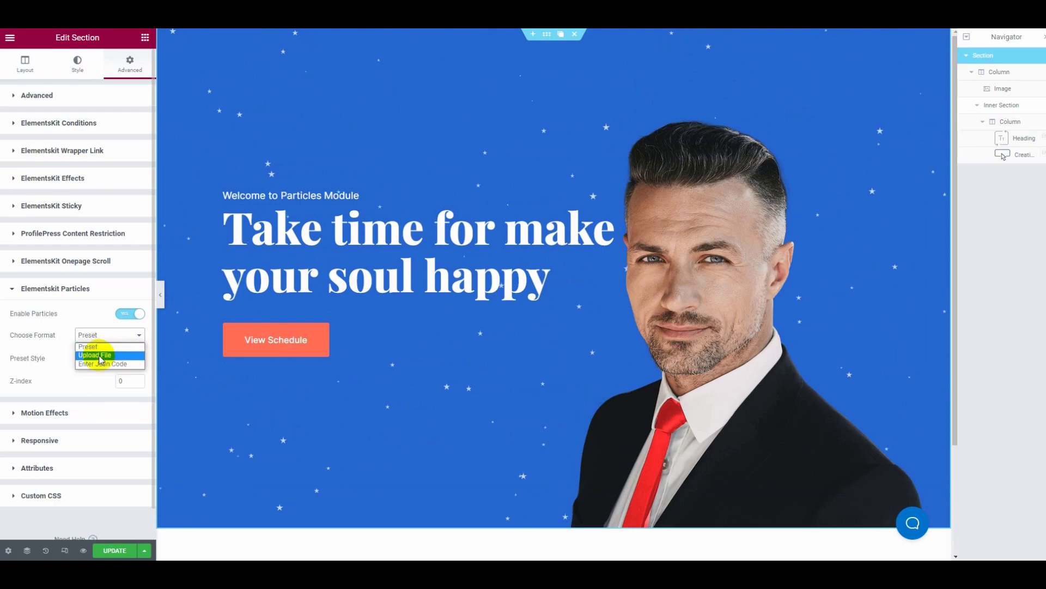
click(94, 355)
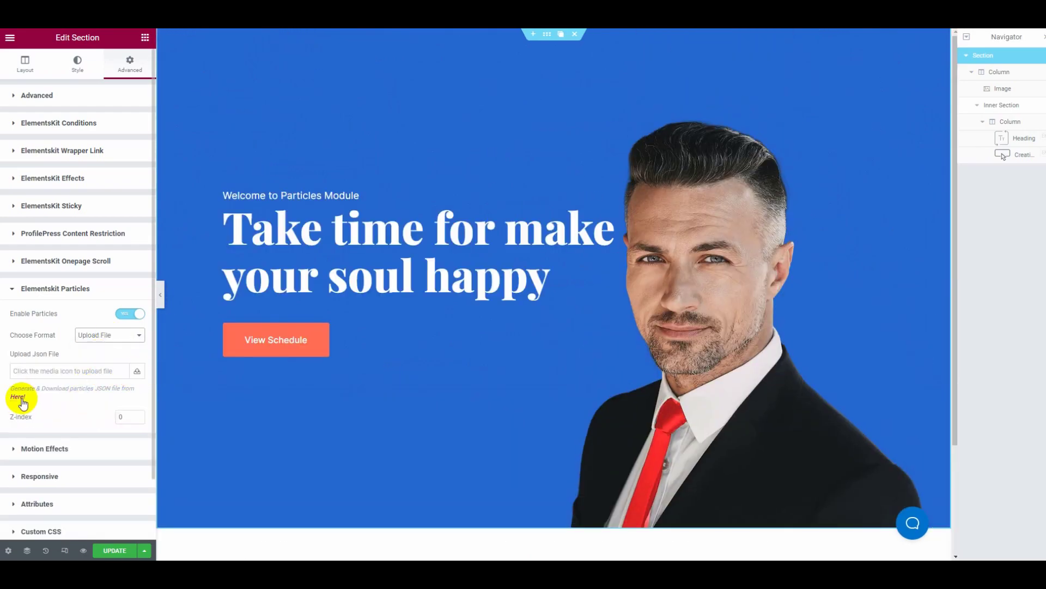
click(18, 400)
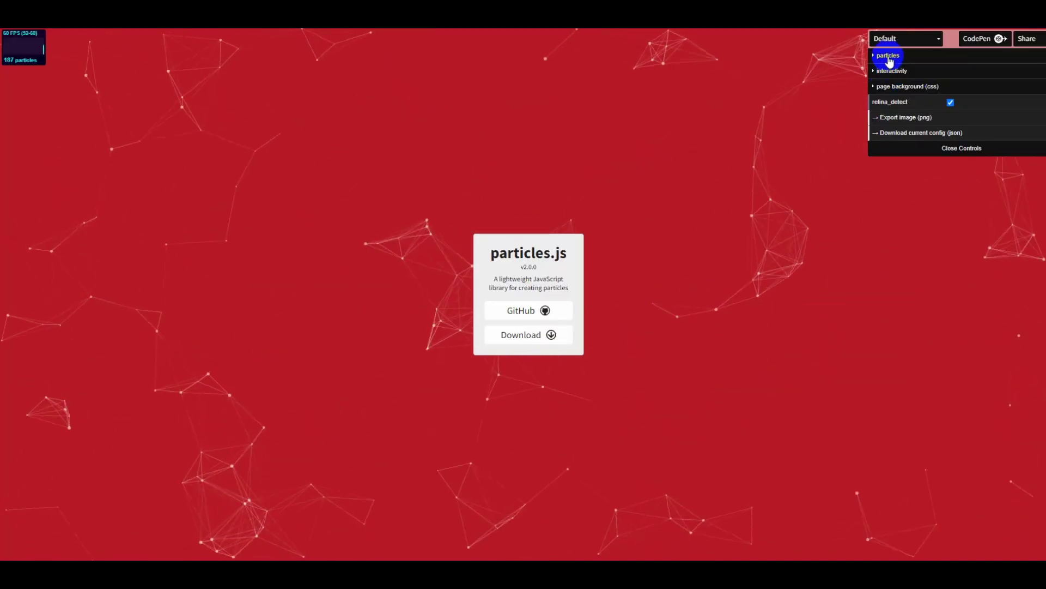
Try the Nyan Cat and Snow presets, then reduce the Snow particles with the slider
click(905, 38)
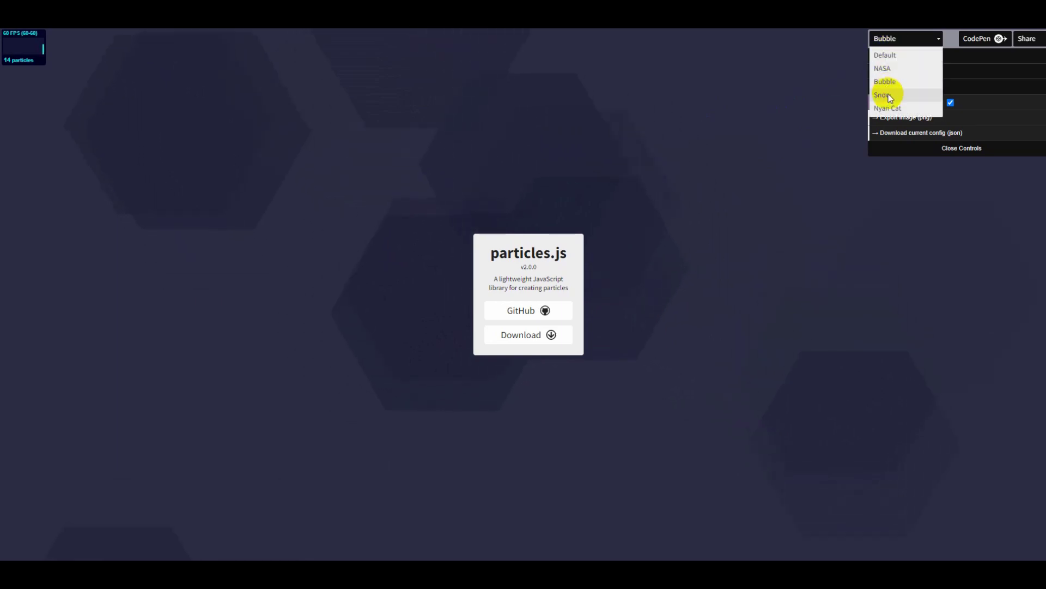
click(888, 108)
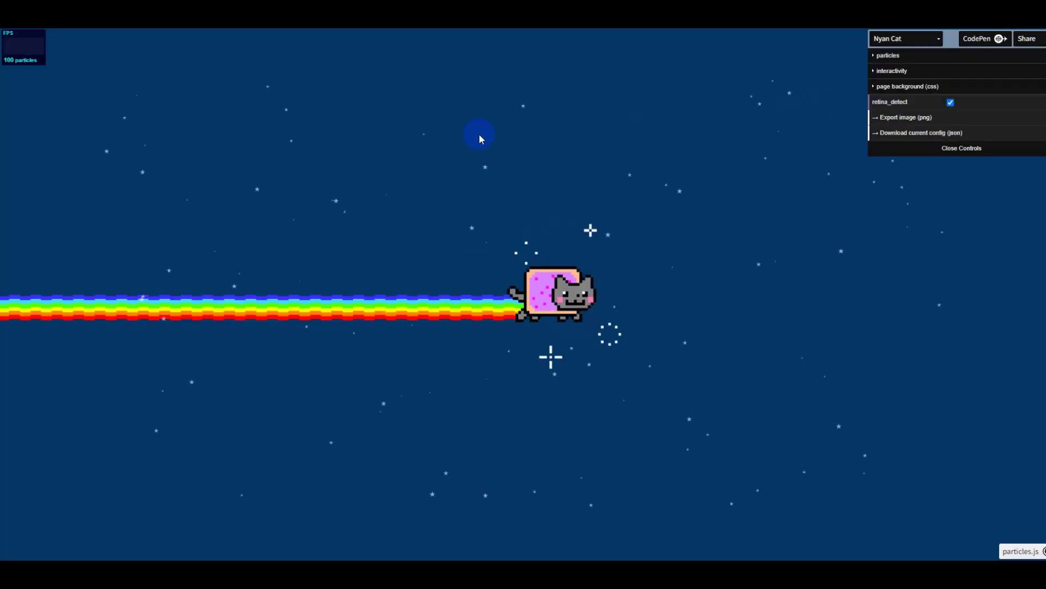
click(905, 38)
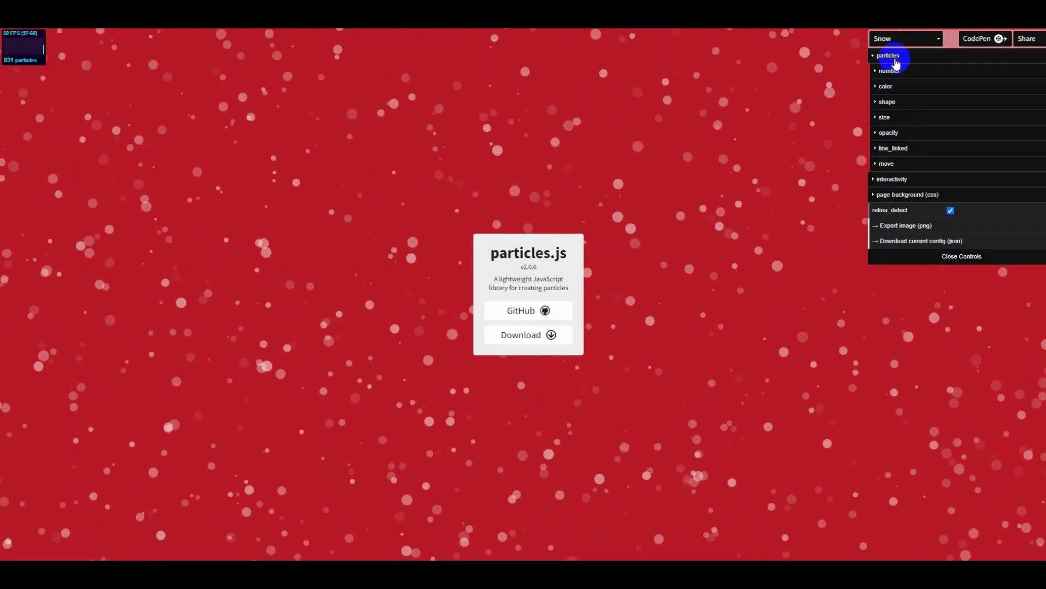
click(889, 71)
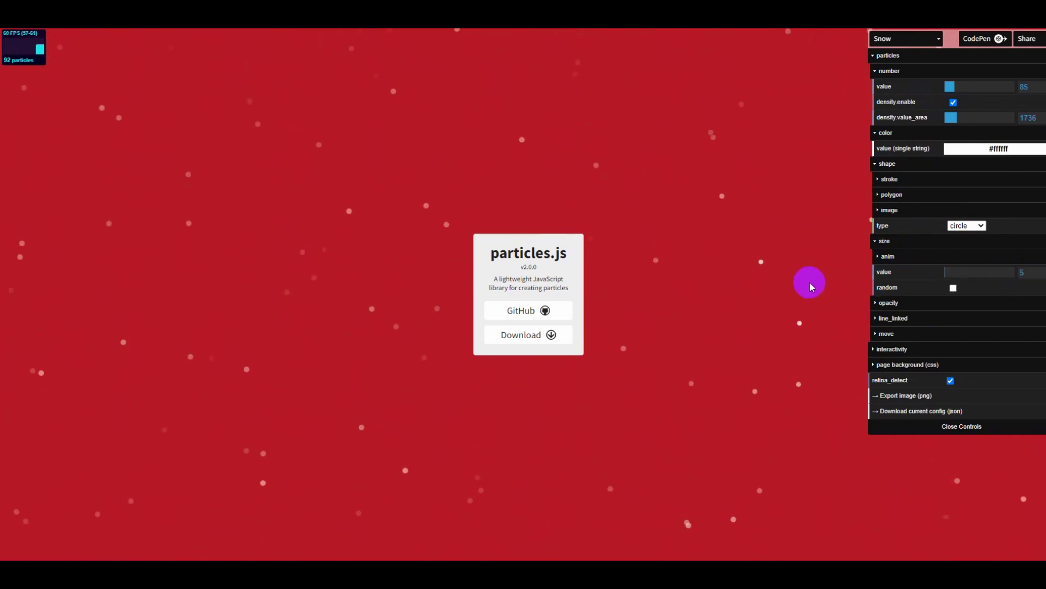
drag(981, 271, 948, 271)
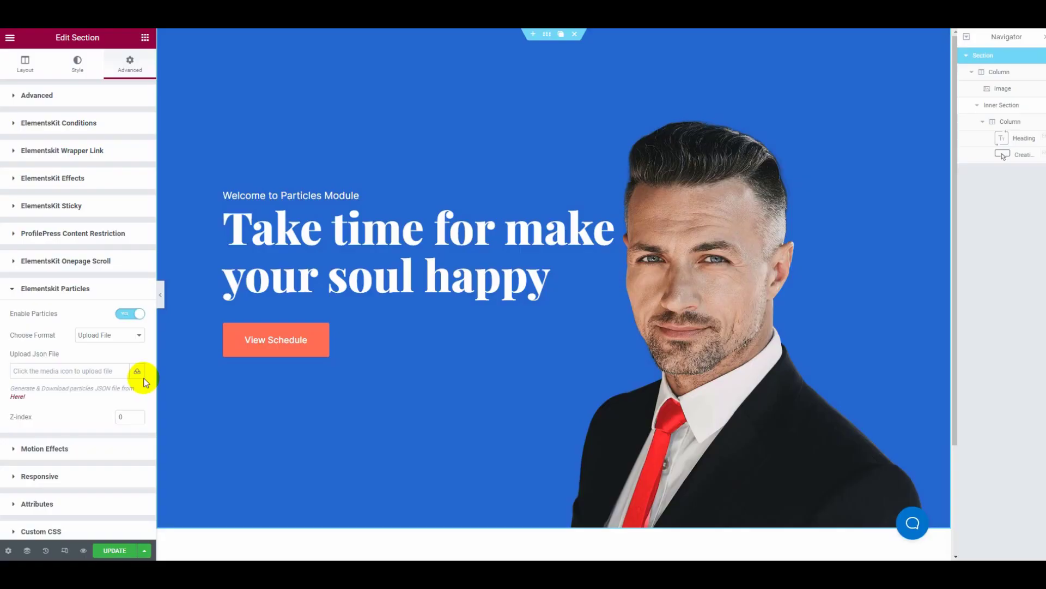
Upload particlesjs-config.json and insert it as the section's particle JSON file
click(137, 370)
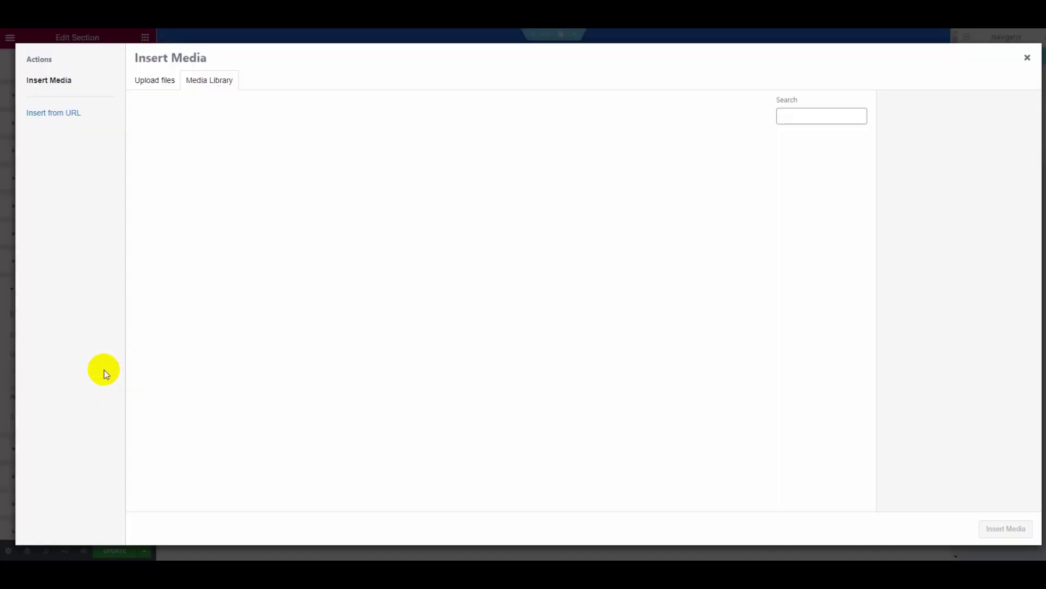
click(153, 80)
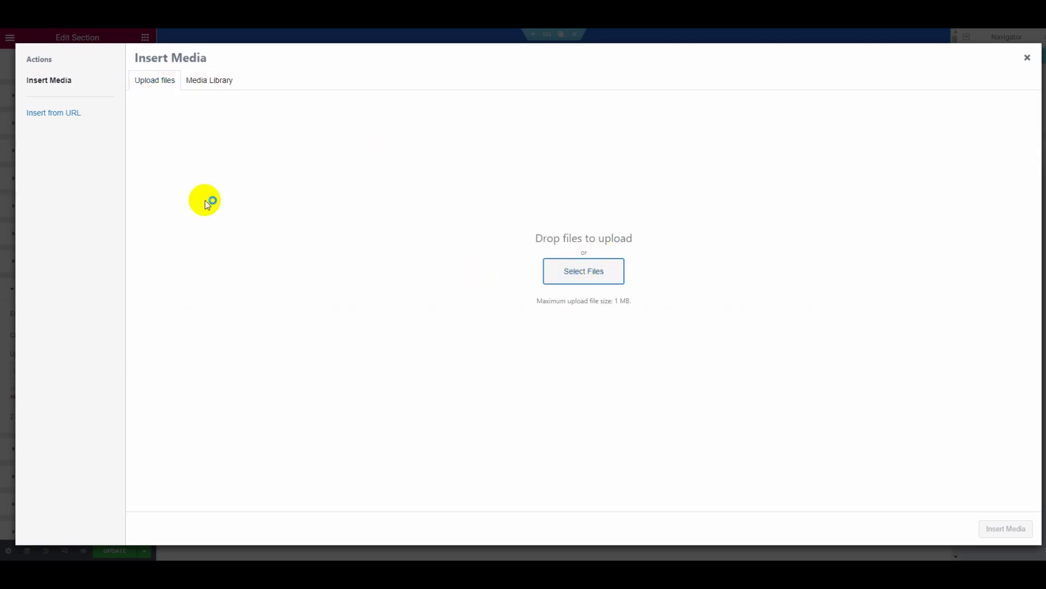
click(582, 272)
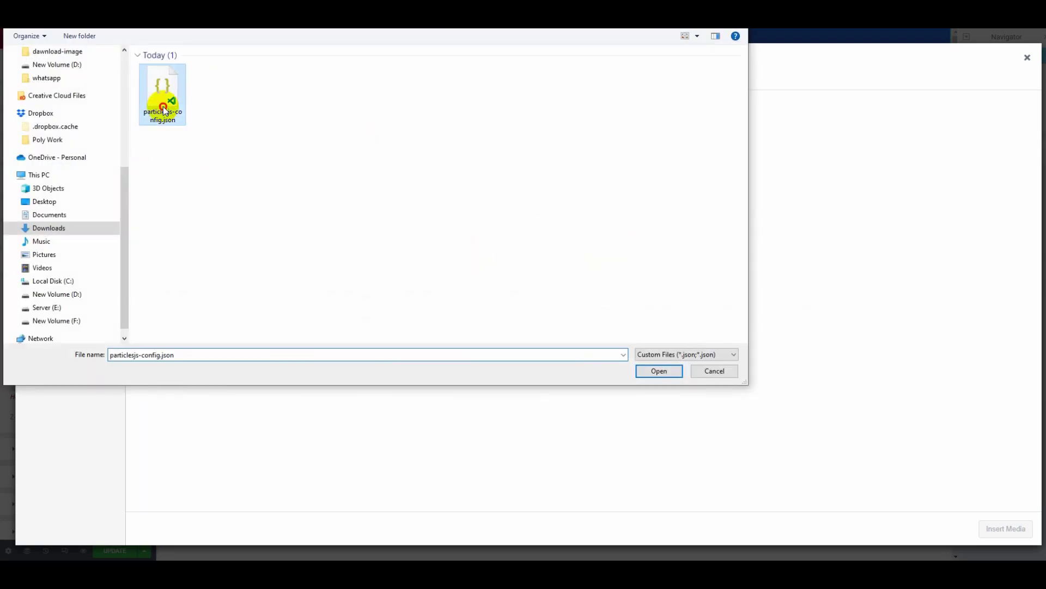
click(658, 371)
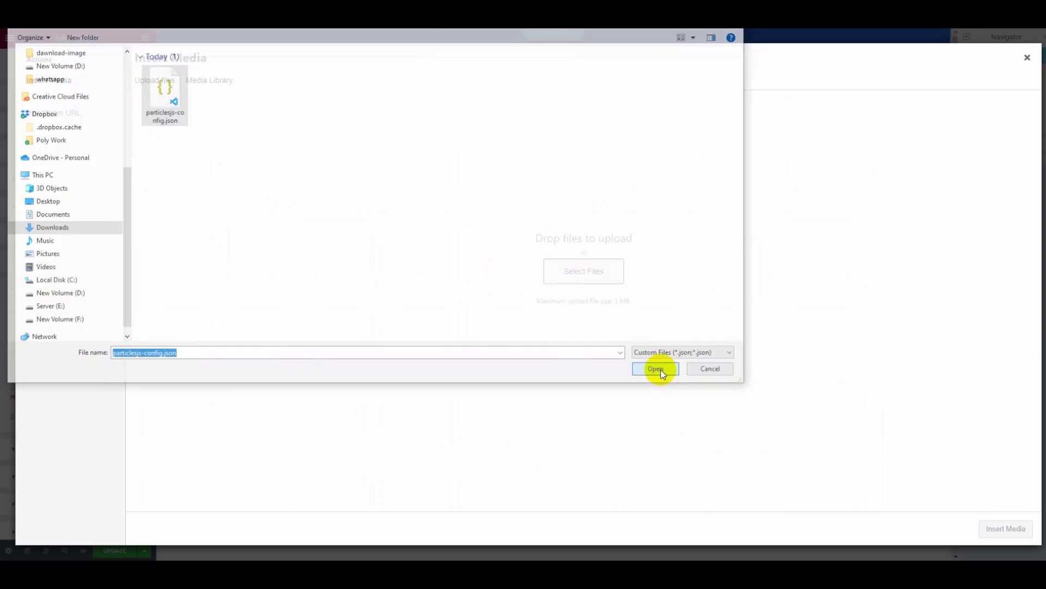
click(655, 368)
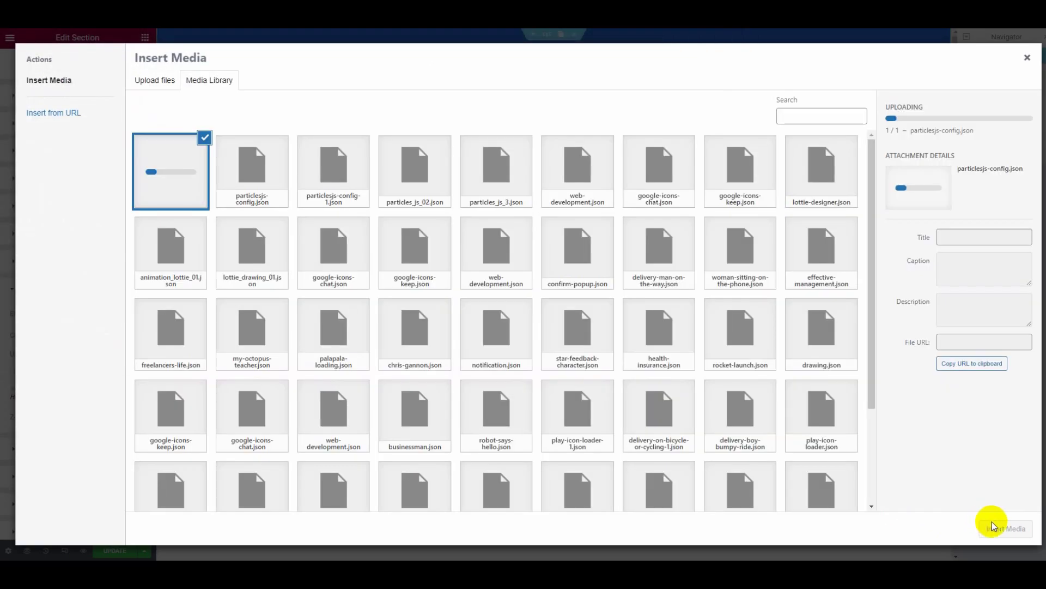
click(1006, 529)
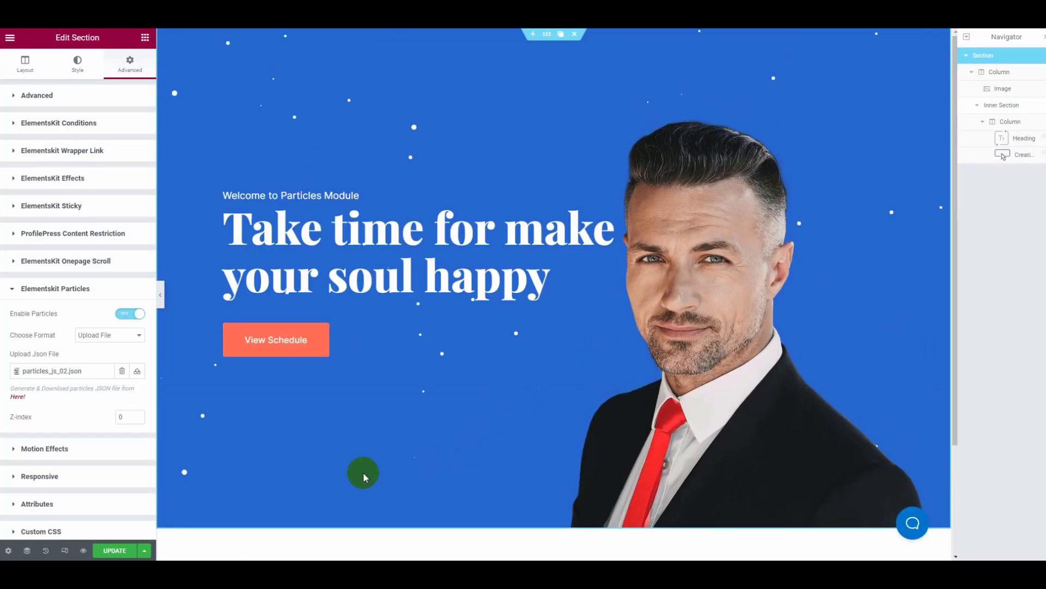
mouse_move(103, 338)
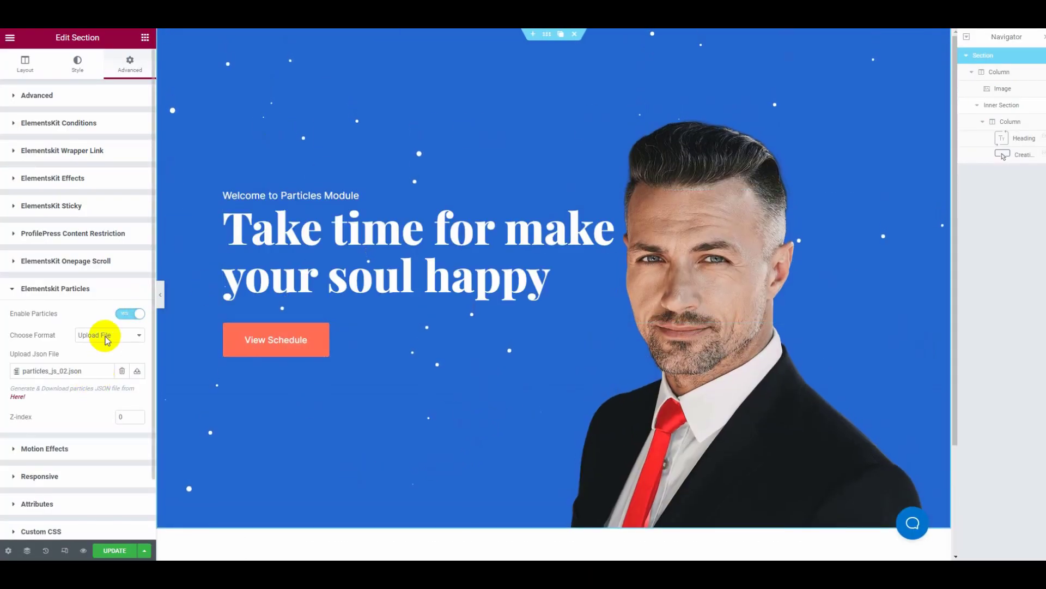
Try Enter Json Code, revert to Upload File, and update the page
click(109, 335)
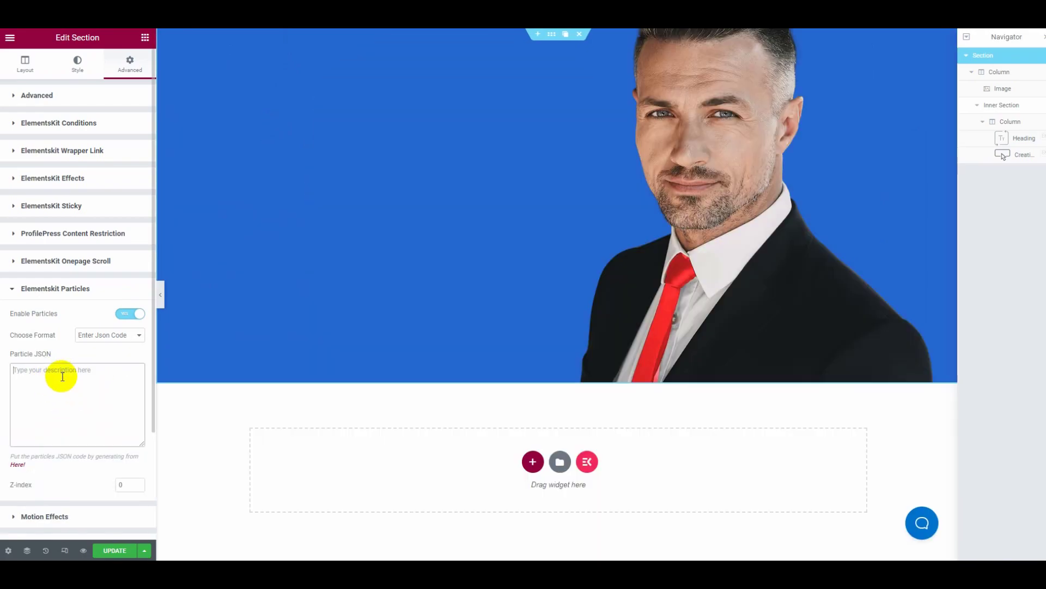
click(109, 335)
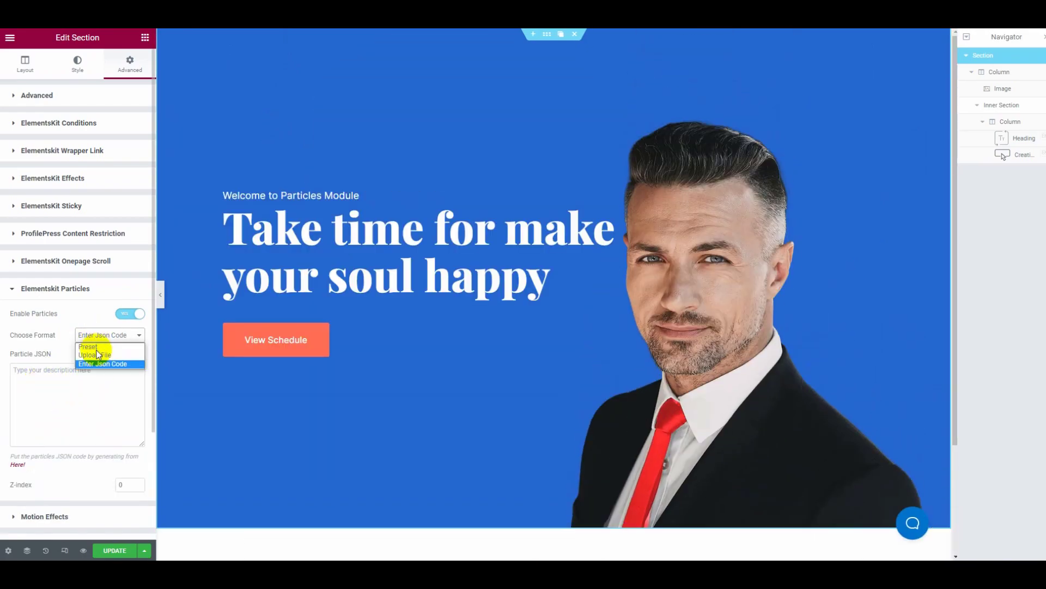
click(93, 354)
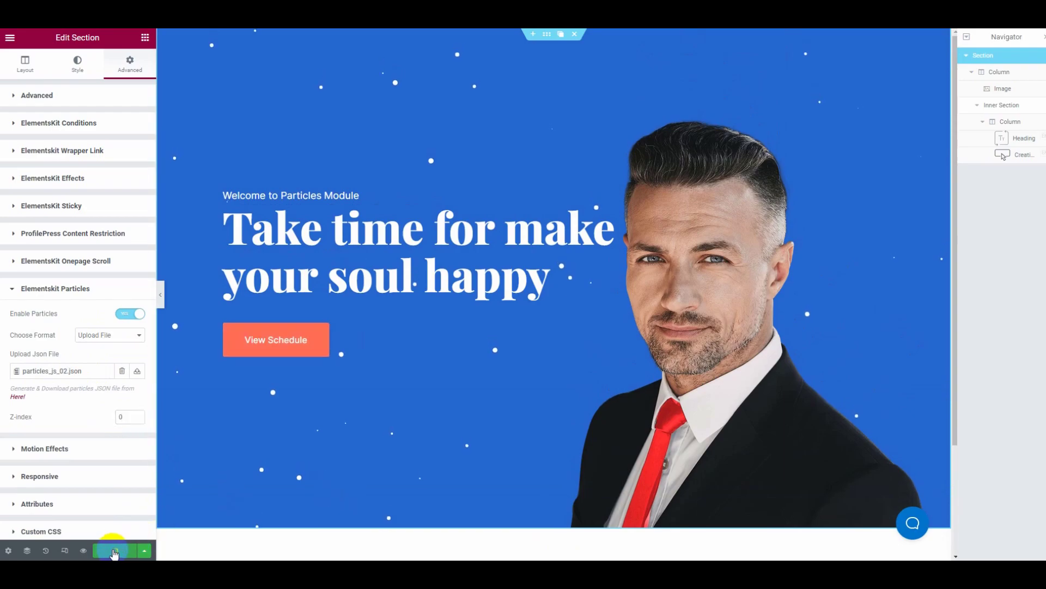
click(112, 550)
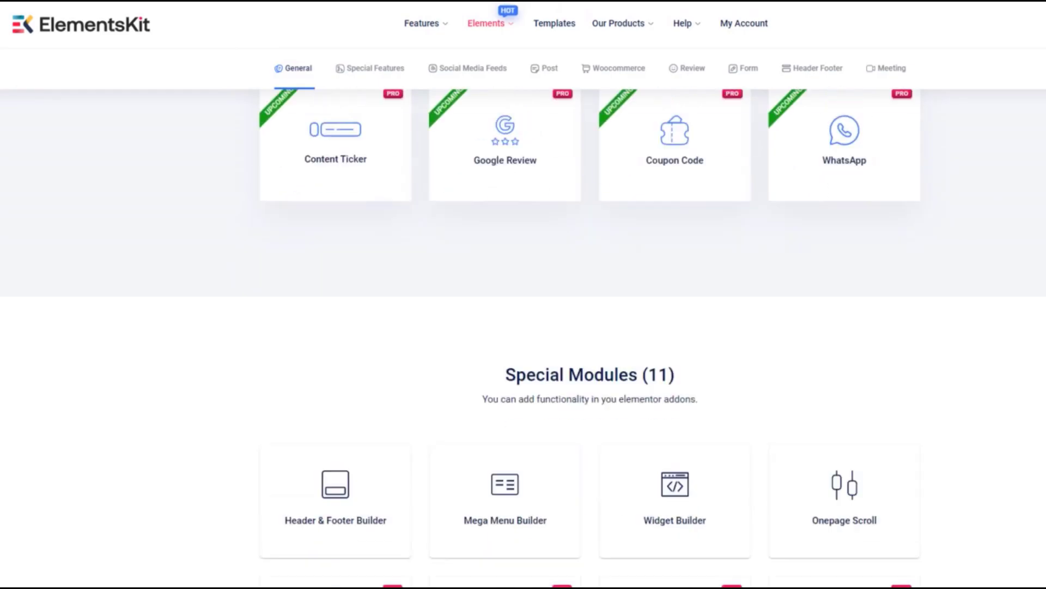
Show the Woocommerce Elements section of the listing
click(619, 68)
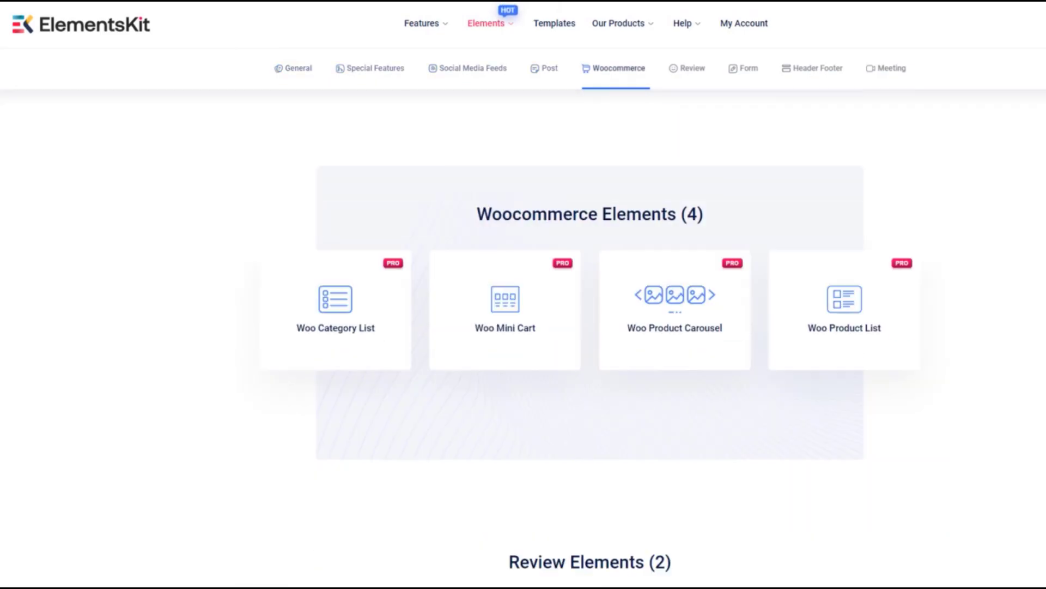